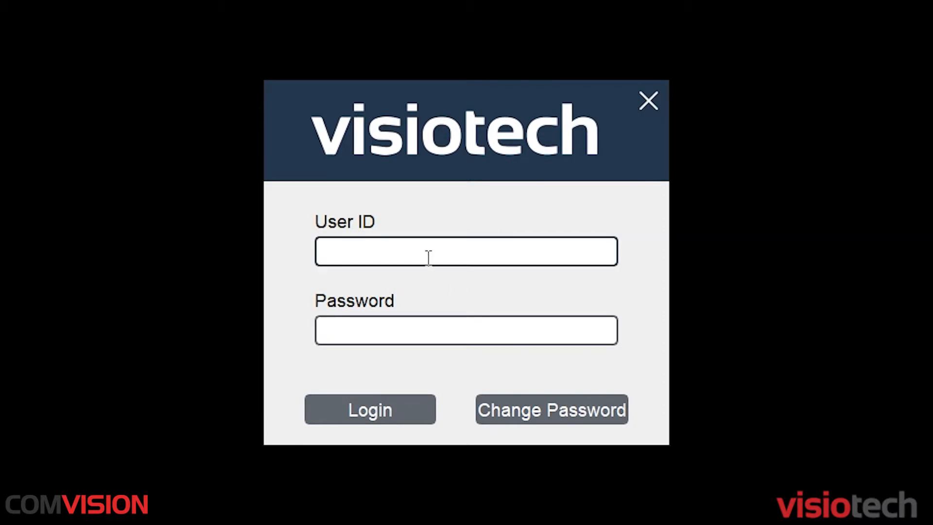
# Step: Enter user ID 0000 and the administrator password on the sign-in prompt
pyautogui.click(466, 251)
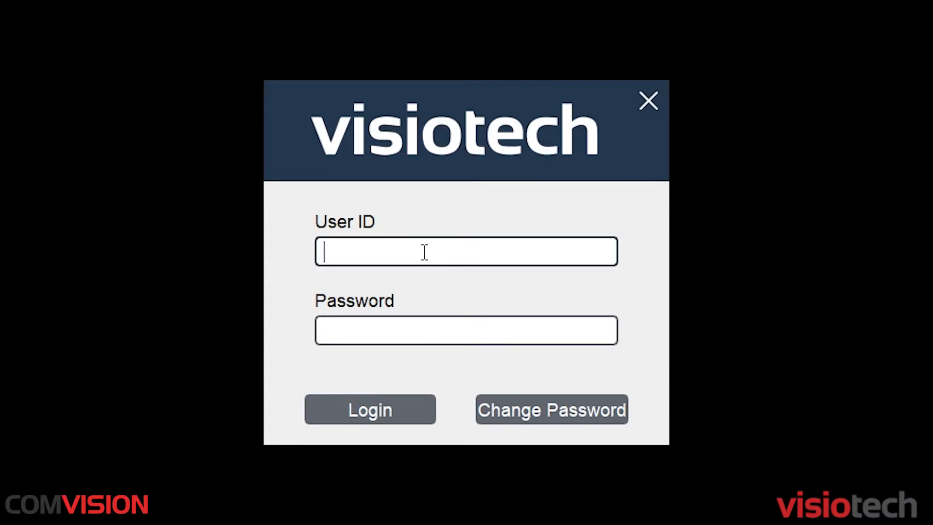
pyautogui.write('000000')
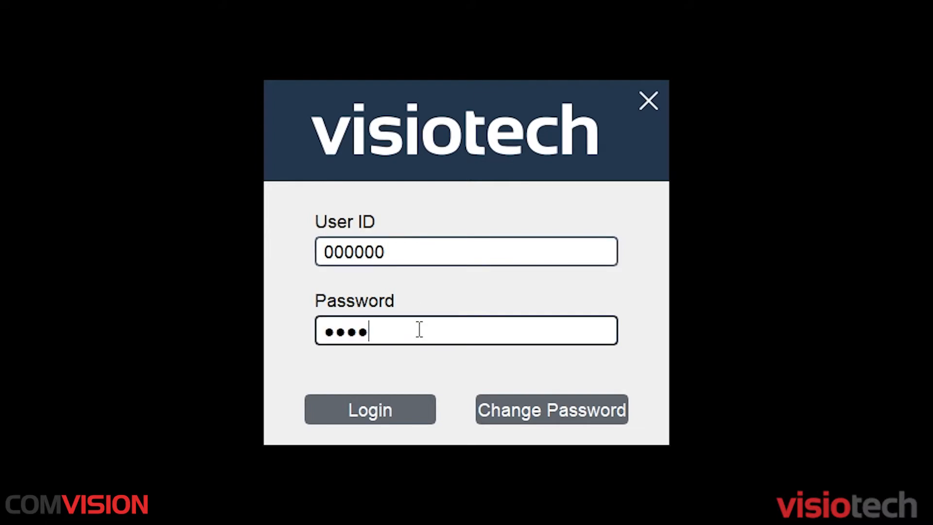
pyautogui.write('••')
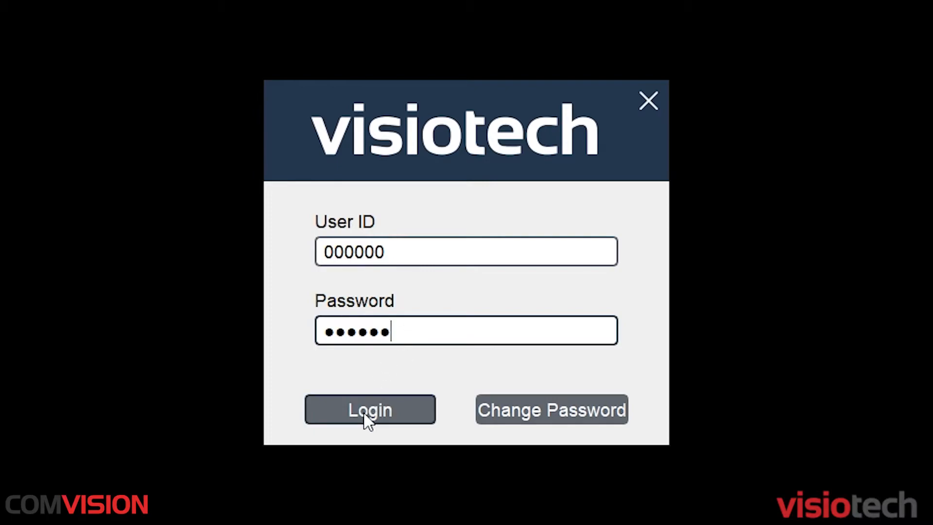
# Step: Sign in to reach the 24-slot docking station overview
pyautogui.click(370, 409)
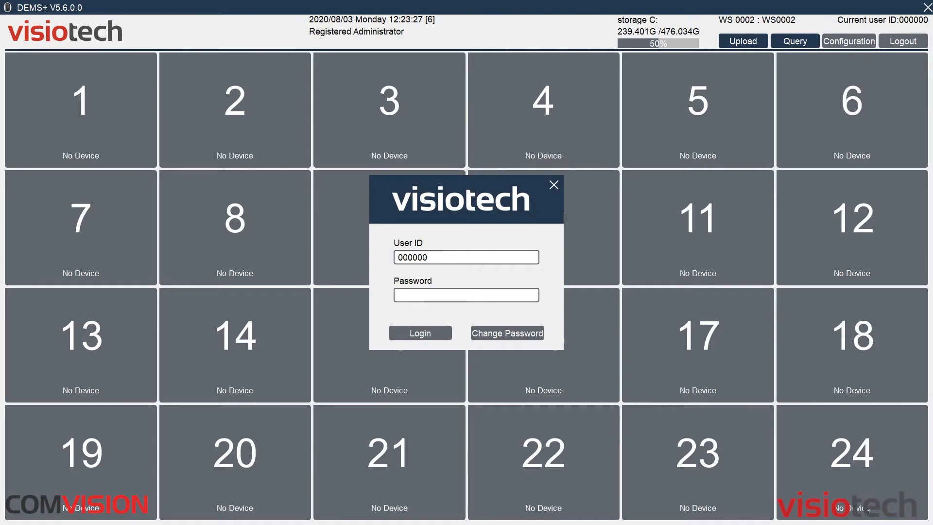
# Step: Re-enter the password and reach the file Query page with its search filters
pyautogui.click(466, 294)
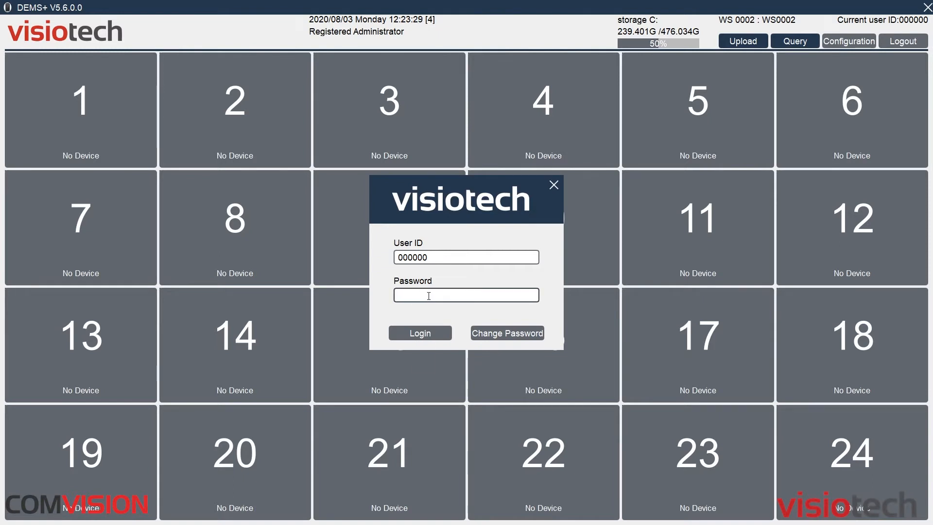
pyautogui.click(794, 41)
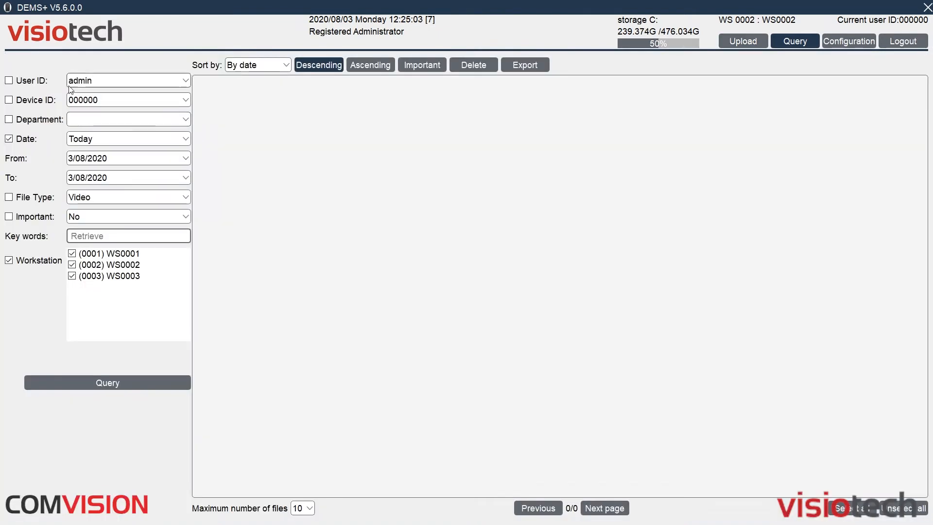
pyautogui.moveTo(95, 91)
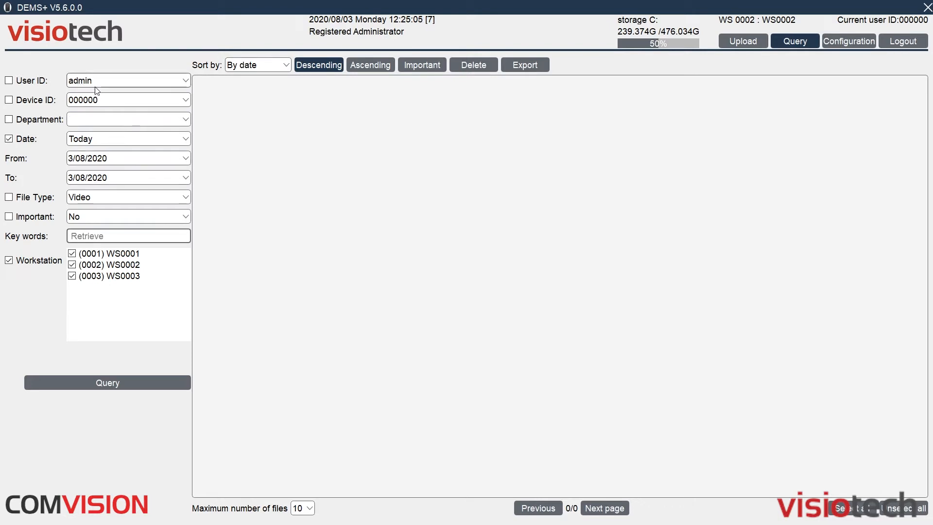
pyautogui.moveTo(59, 97)
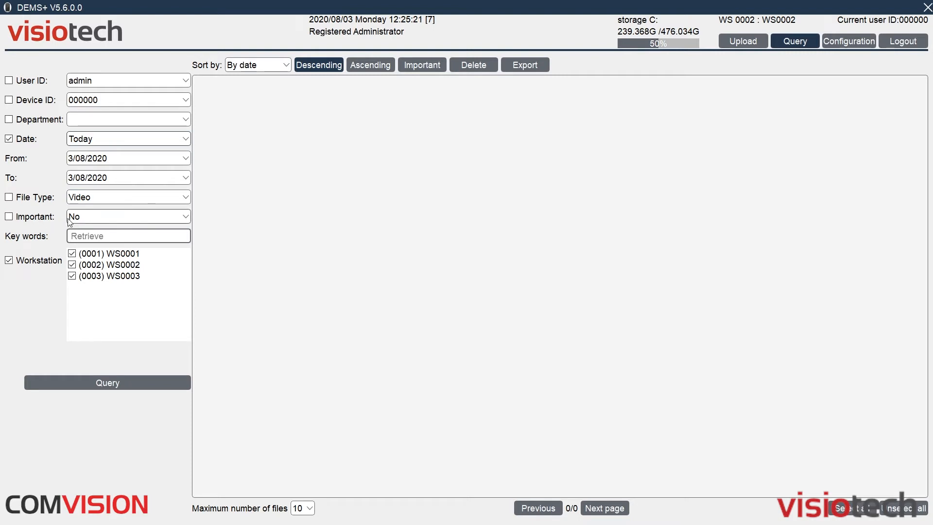
pyautogui.click(106, 382)
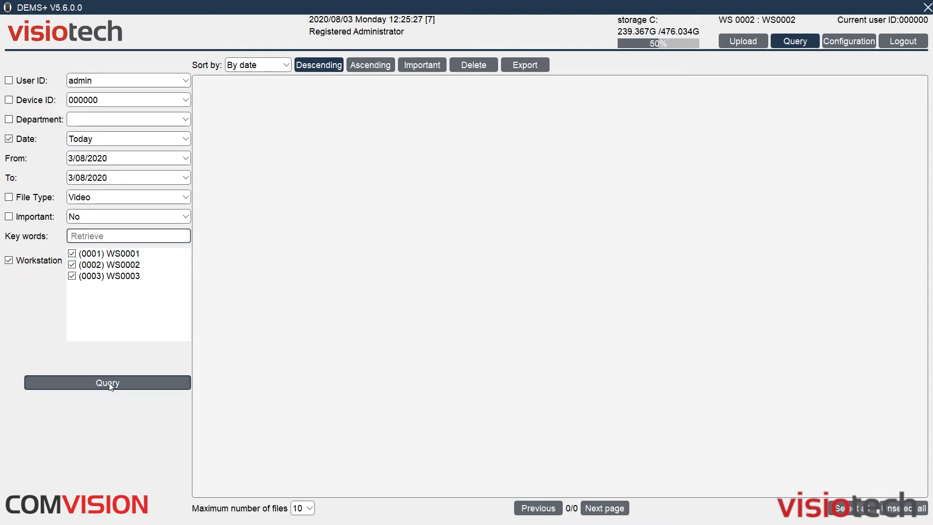
# Step: Run the query for today's files and move to results page 2/2
pyautogui.click(107, 382)
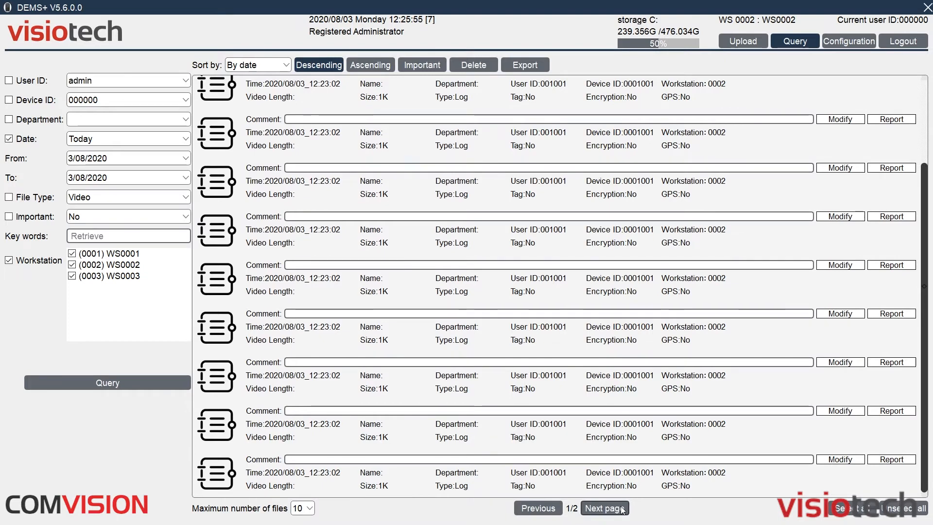
pyautogui.click(603, 507)
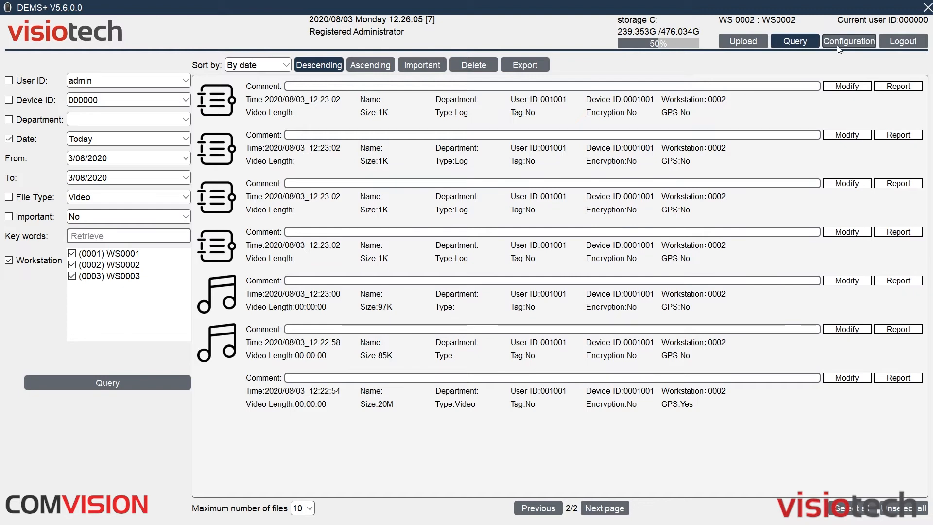
# Step: Unlock Configuration with the administrator password, view Device settings, then User Management's three users
pyautogui.click(847, 40)
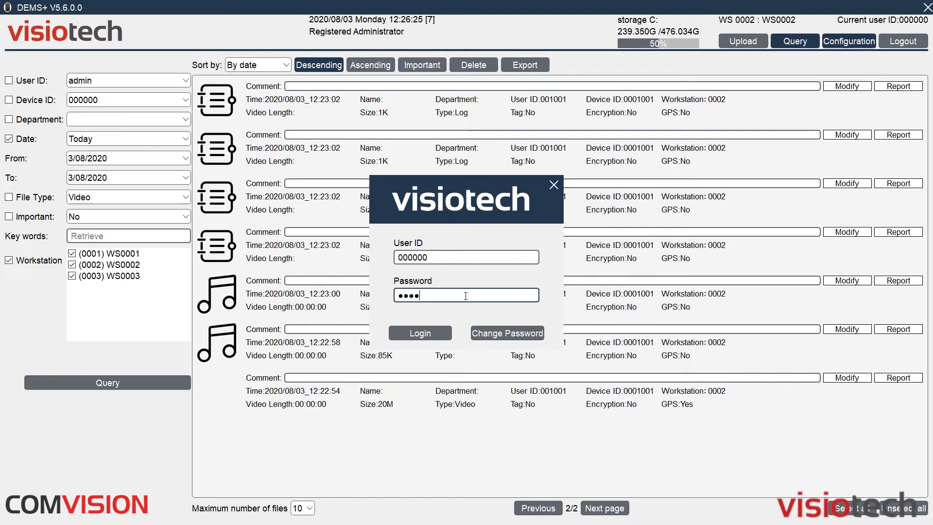
pyautogui.write('••')
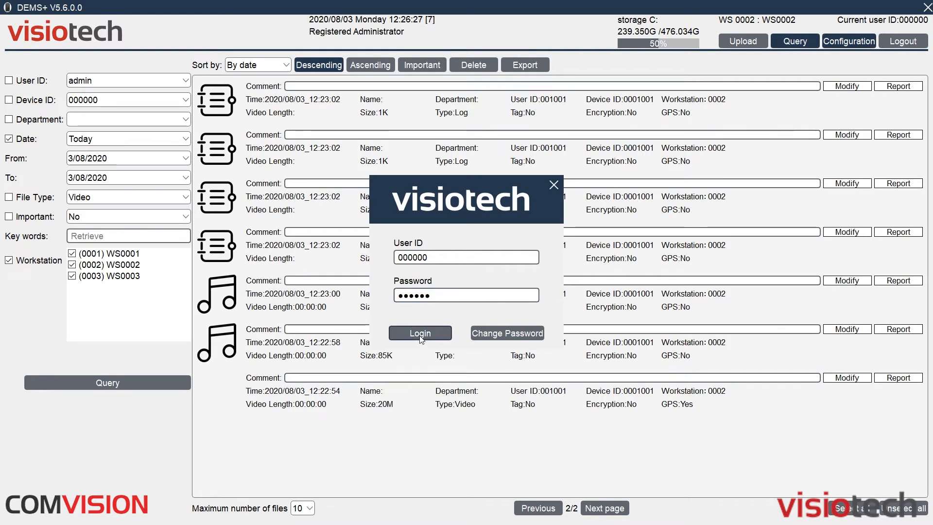
pyautogui.click(419, 332)
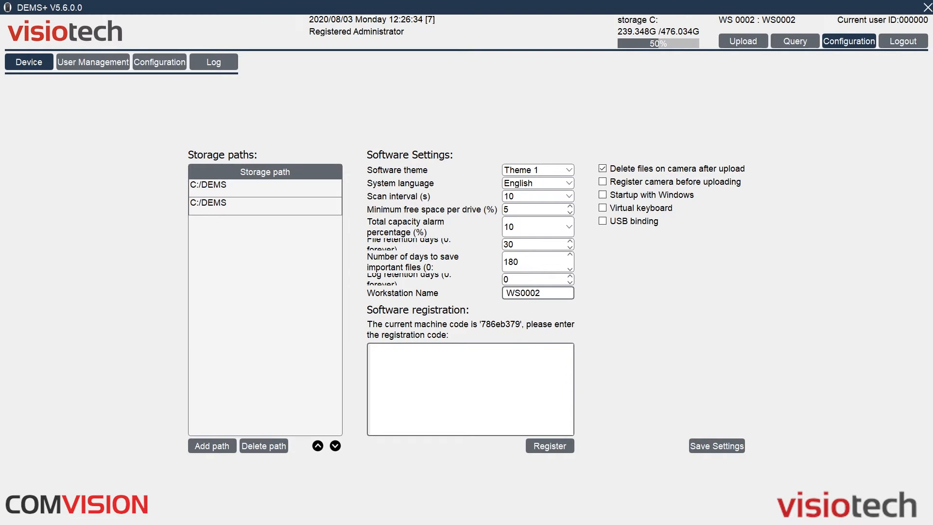
pyautogui.click(28, 62)
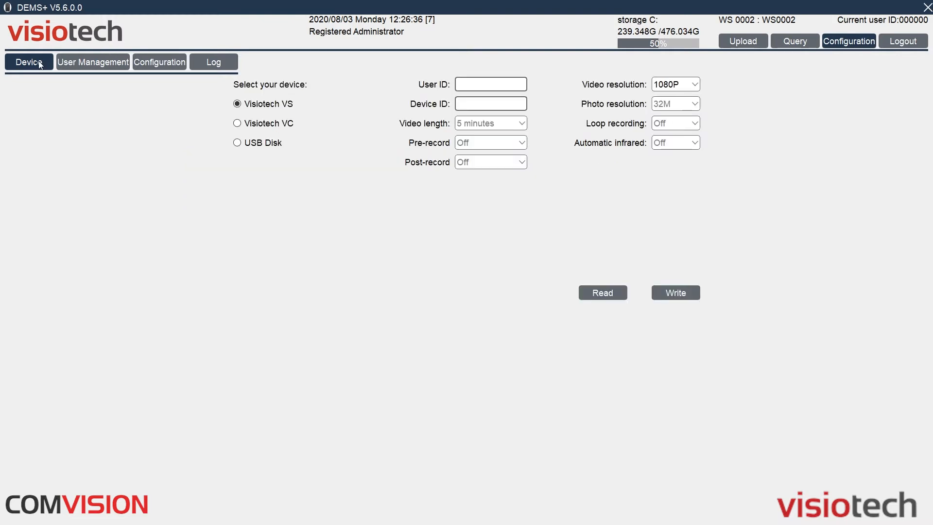
pyautogui.click(490, 84)
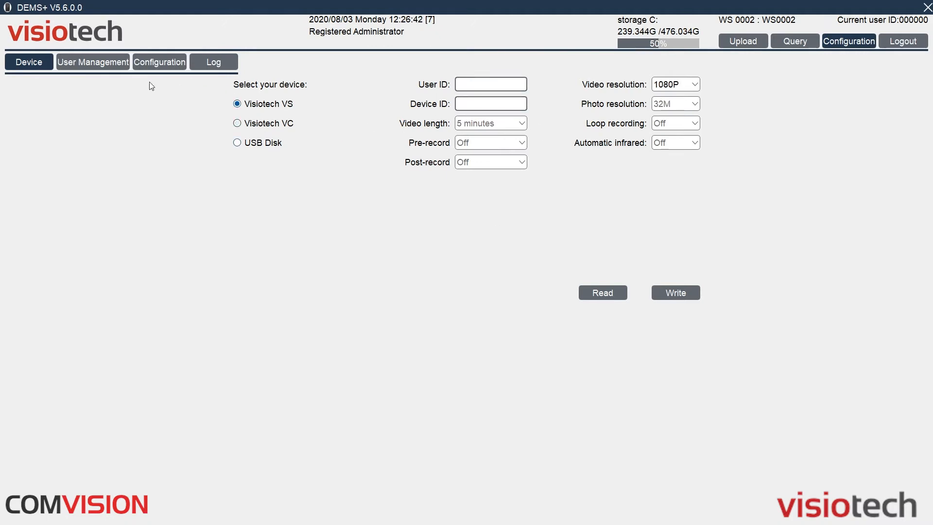
pyautogui.click(92, 62)
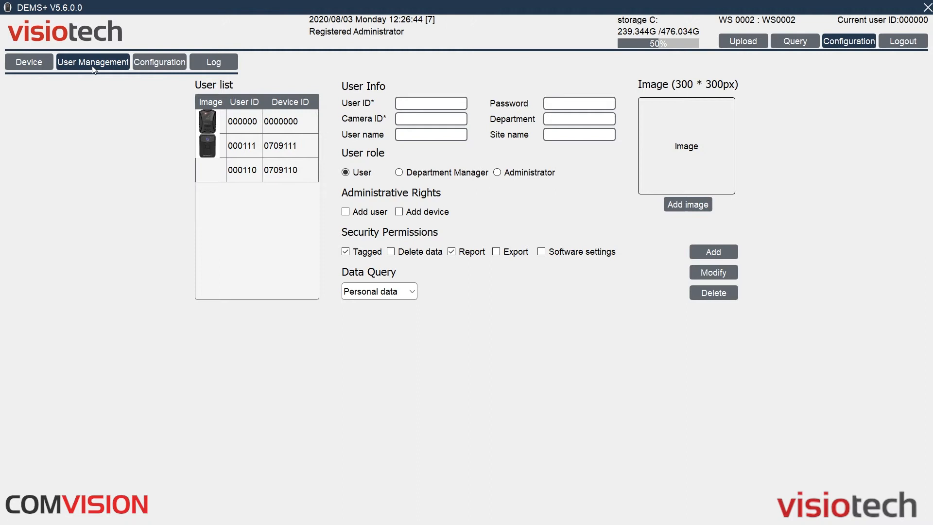
pyautogui.click(430, 103)
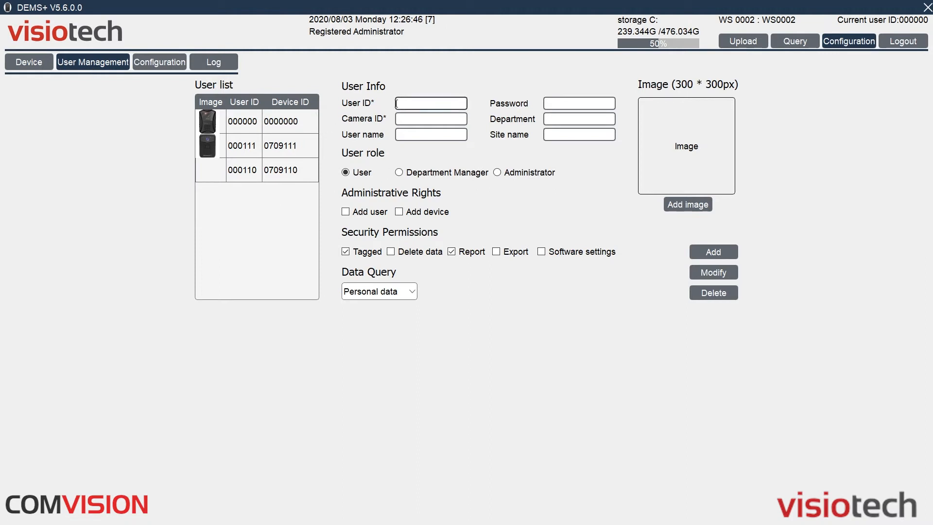
pyautogui.click(430, 103)
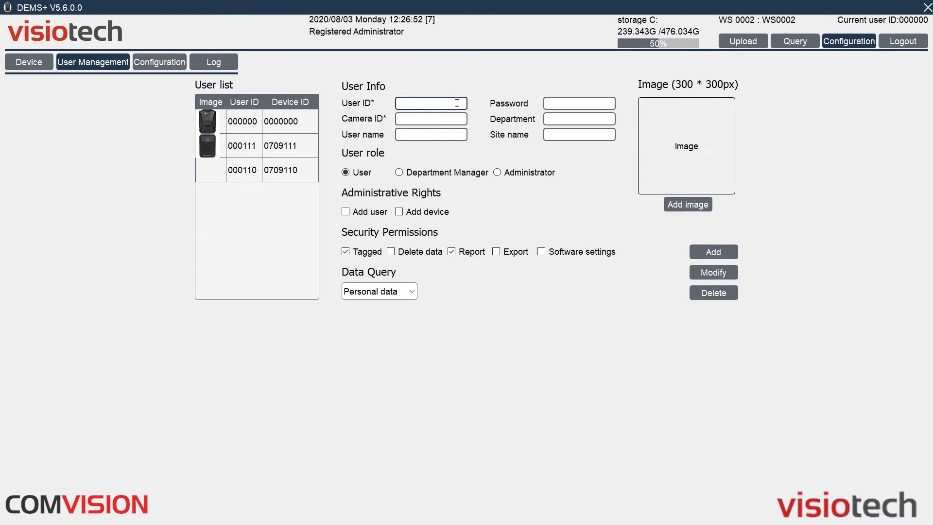
pyautogui.click(430, 119)
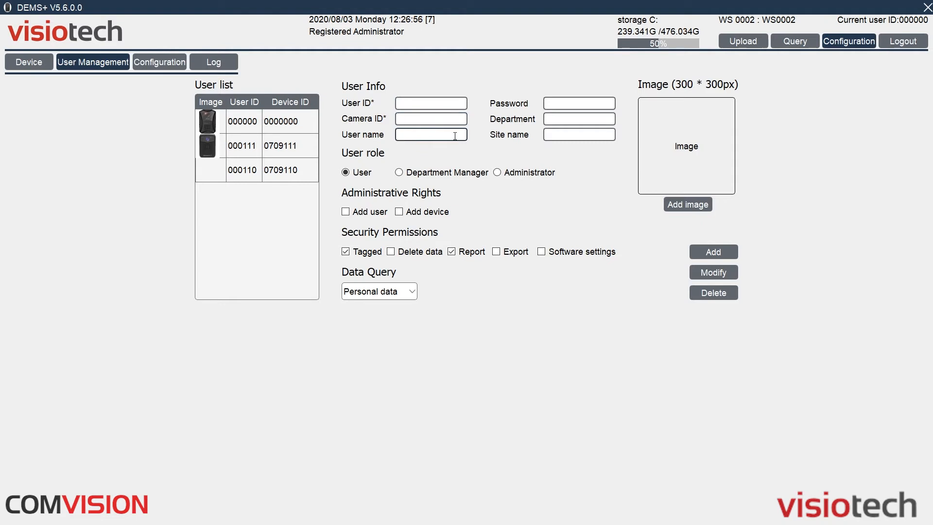
pyautogui.click(577, 103)
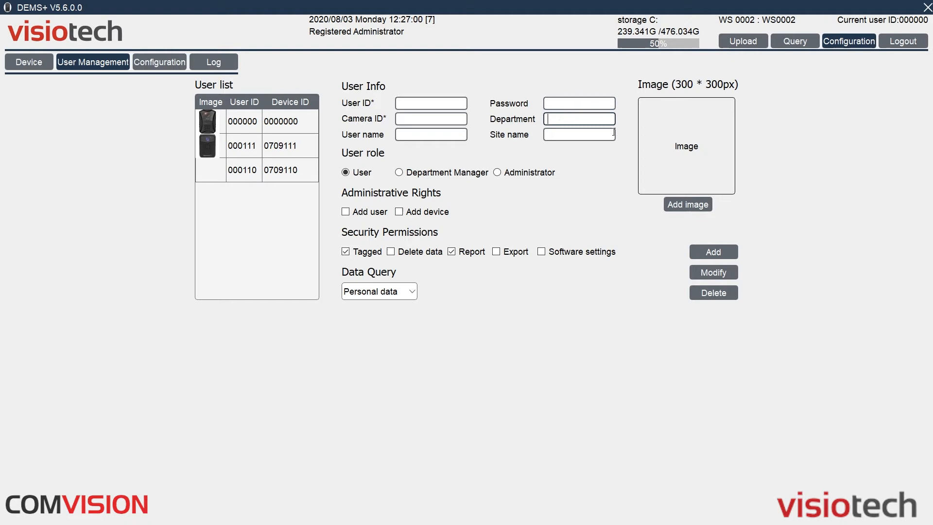
pyautogui.click(578, 134)
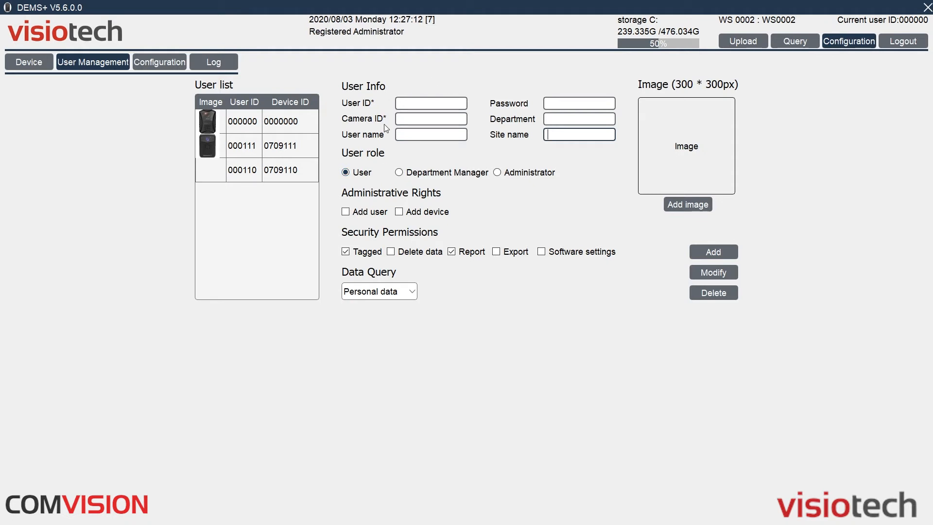
pyautogui.click(430, 103)
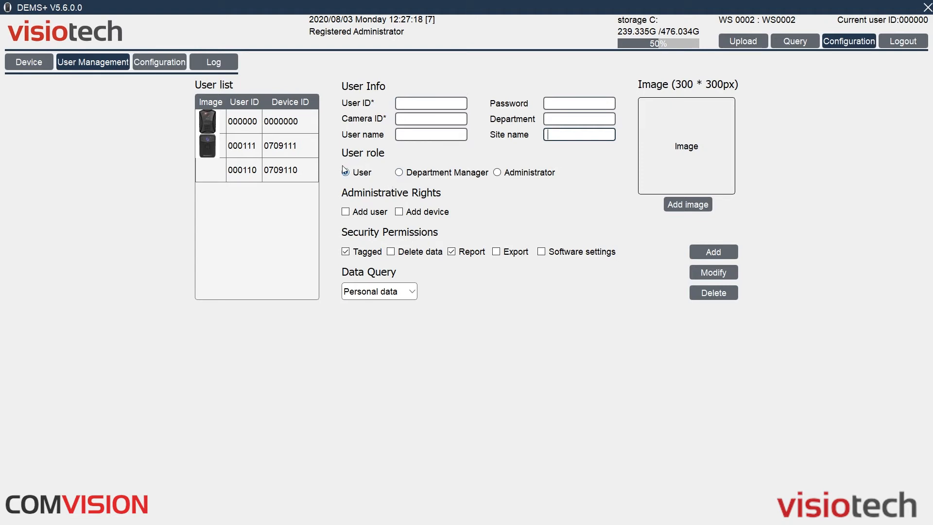
pyautogui.click(345, 172)
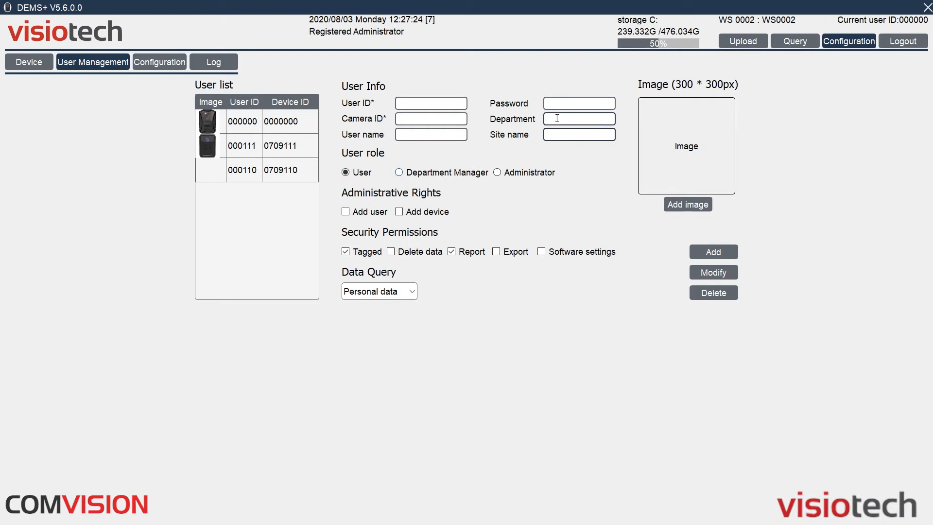
pyautogui.moveTo(528, 166)
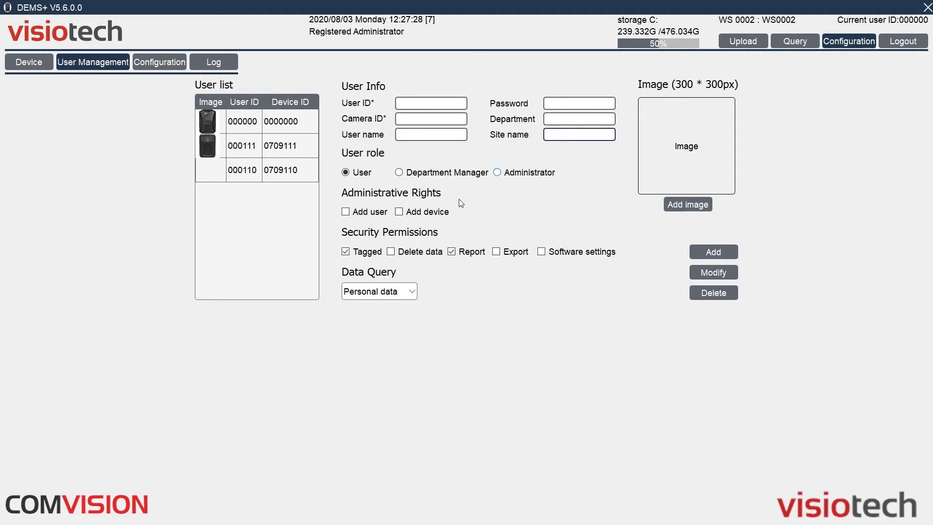
pyautogui.click(578, 134)
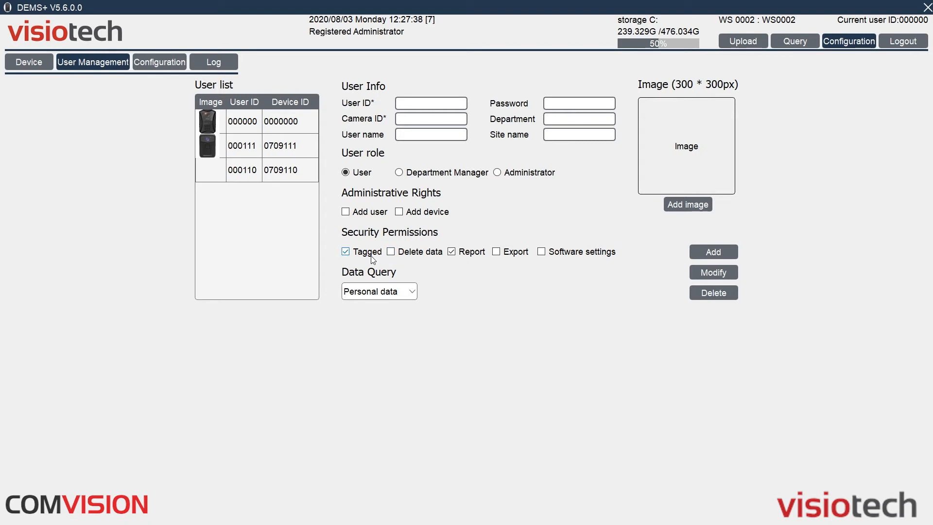
pyautogui.moveTo(372, 261)
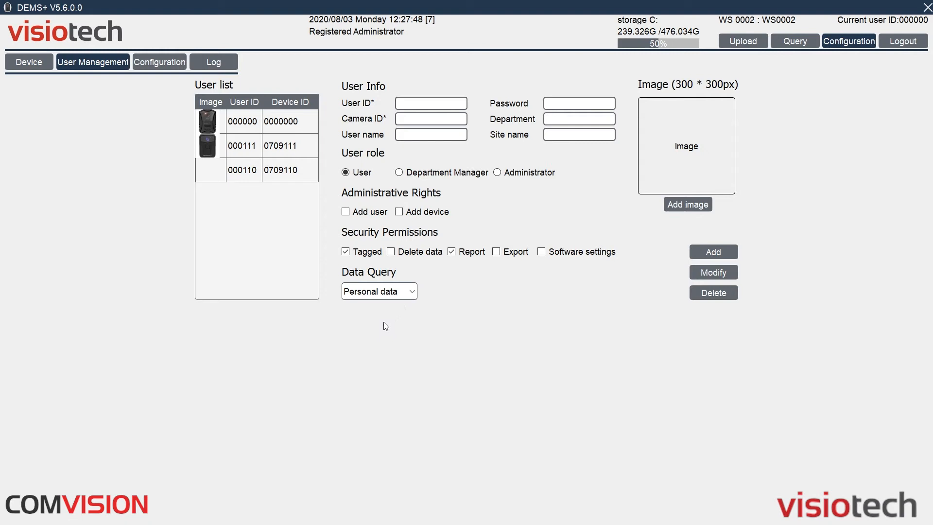
pyautogui.moveTo(701, 184)
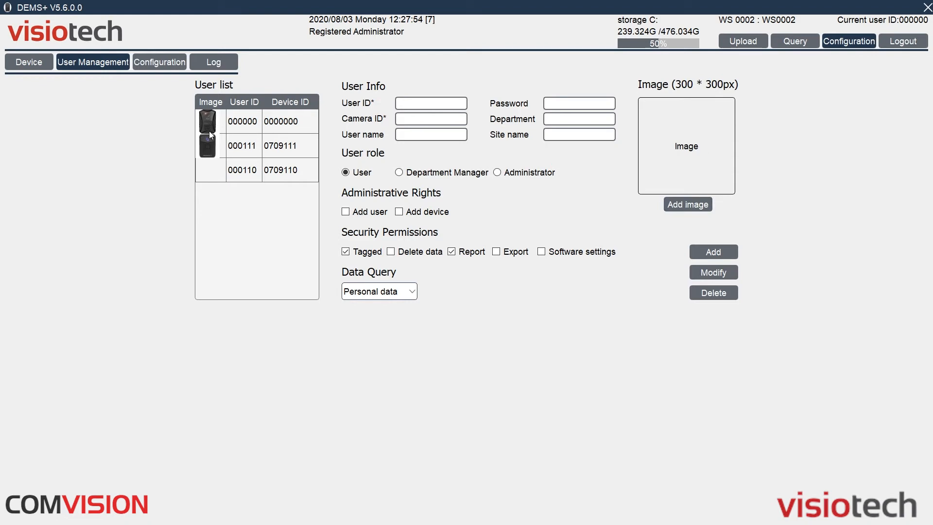
pyautogui.moveTo(177, 77)
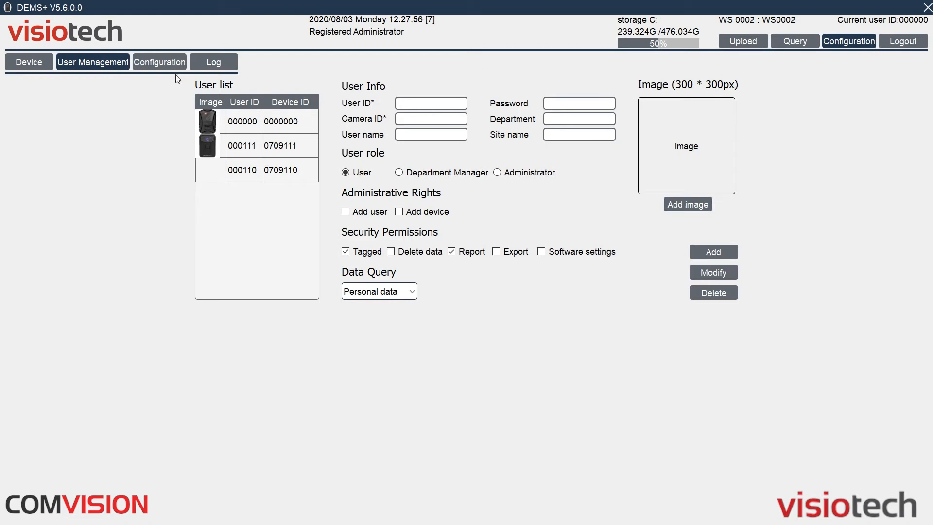
pyautogui.click(158, 62)
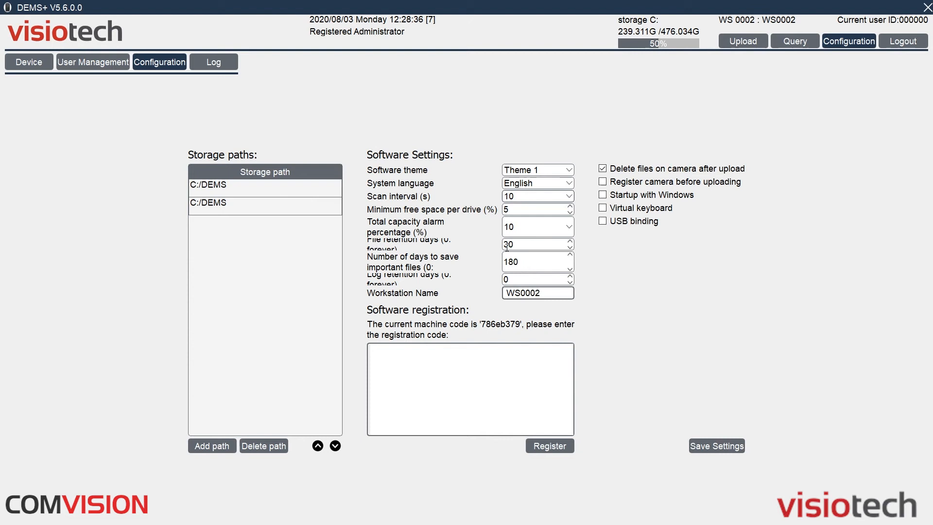
# Step: Review the retention fields: 30 days files, 180 days important files, 0 log days
pyautogui.tripleClick(536, 244)
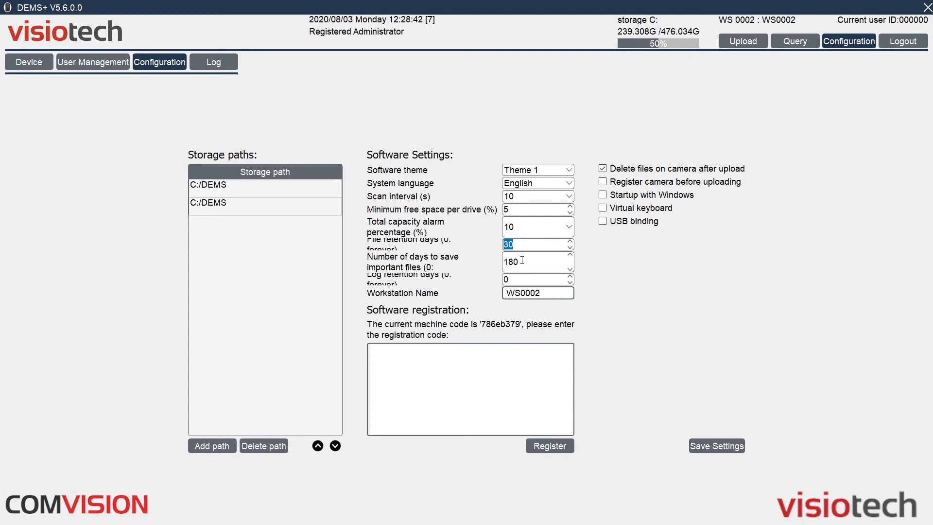
pyautogui.click(532, 262)
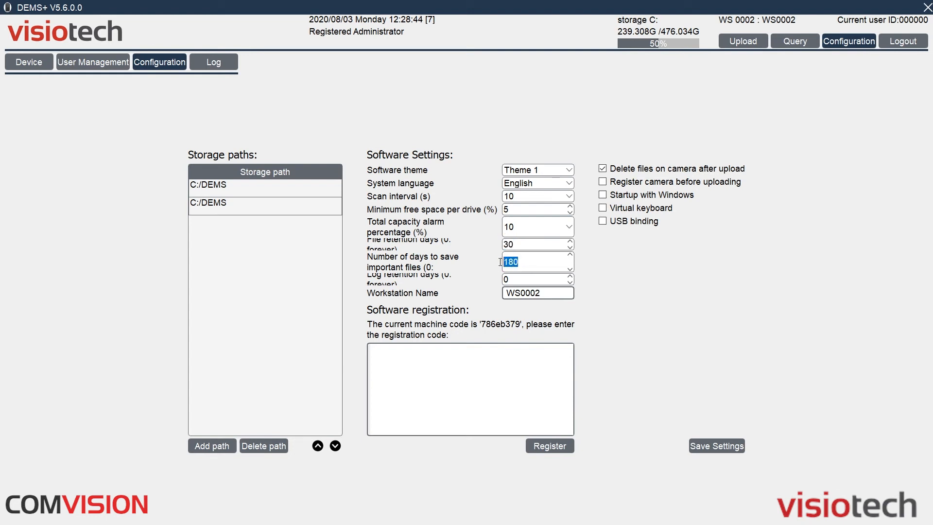
pyautogui.click(533, 279)
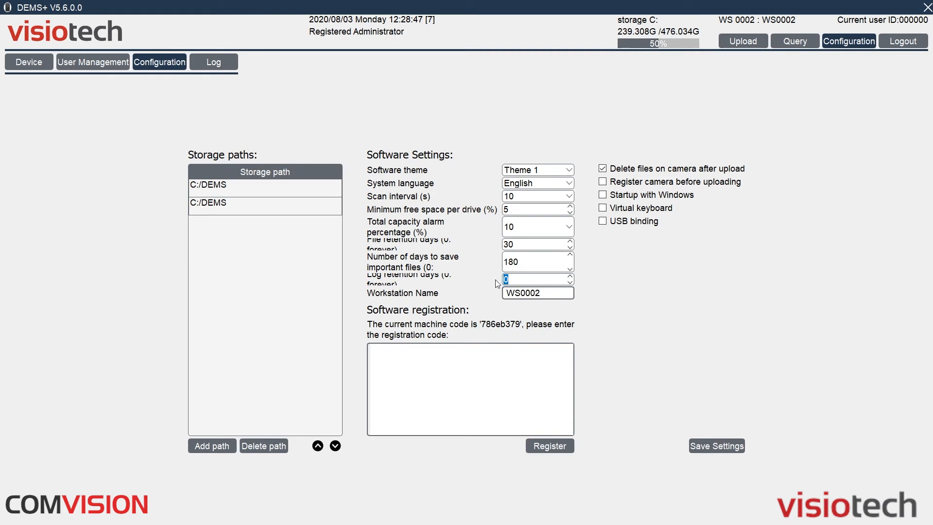
pyautogui.moveTo(507, 314)
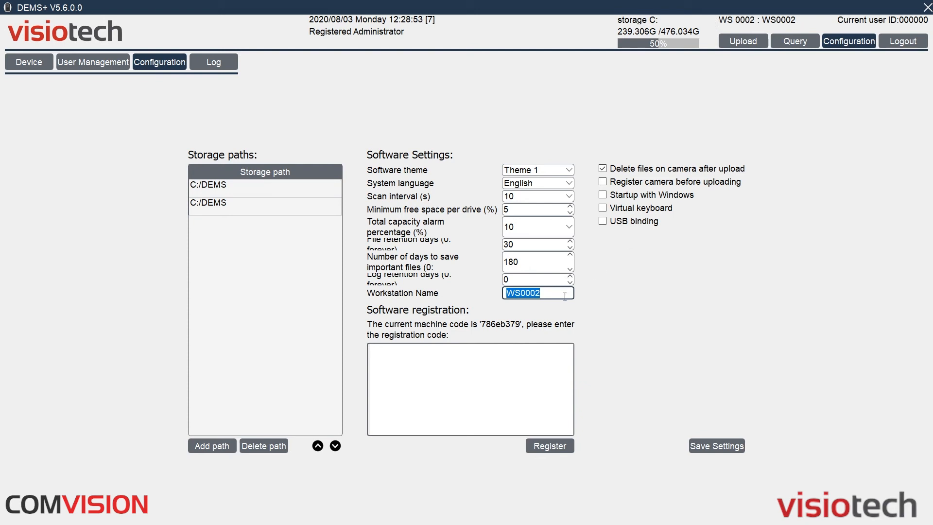
# Step: Replace workstation name WS0002 with 'test'
pyautogui.write('test')
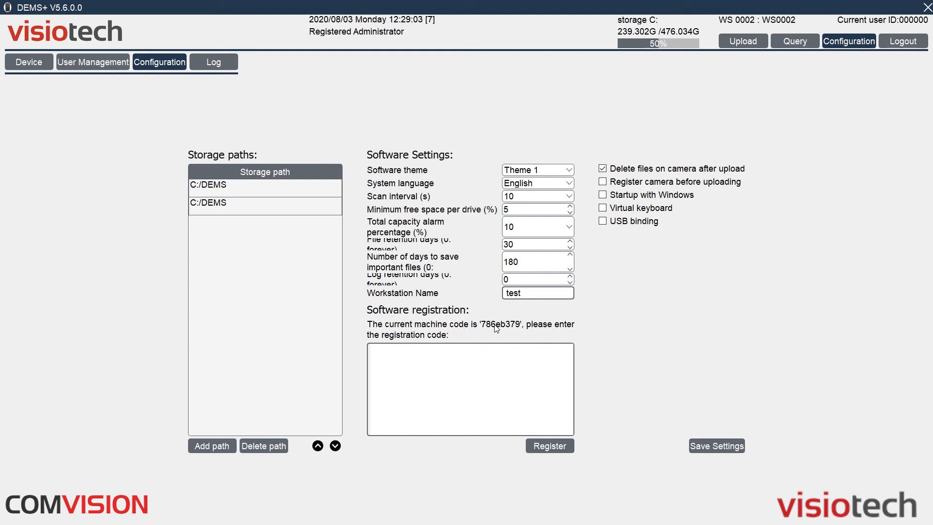
pyautogui.moveTo(505, 327)
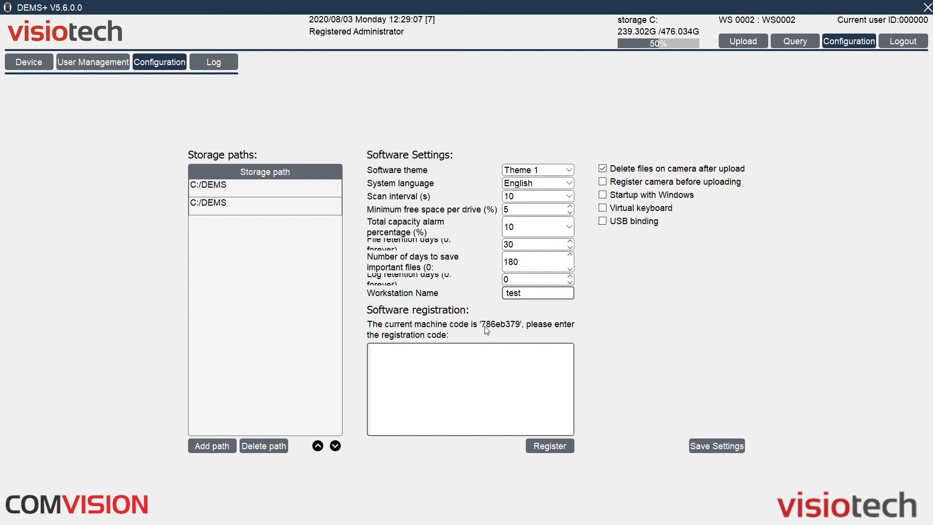
pyautogui.moveTo(697, 306)
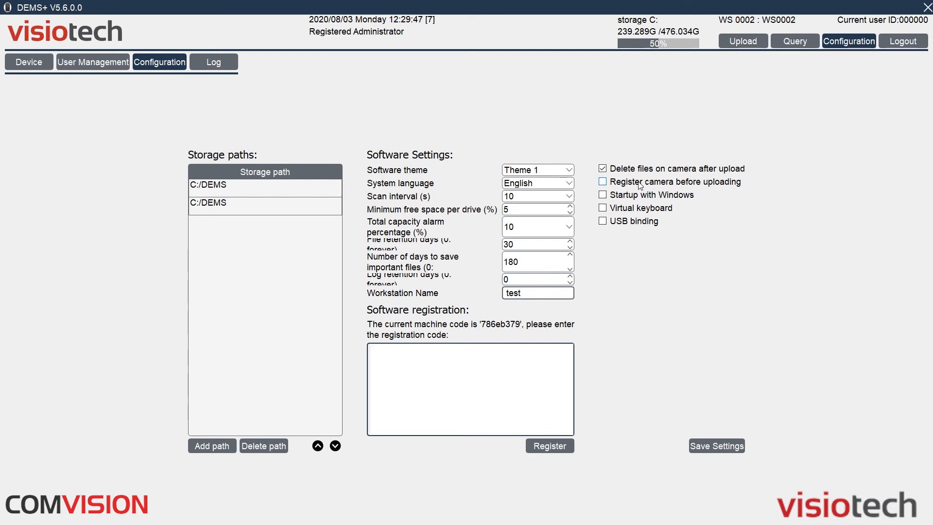
# Step: Save Settings so the header shows the workstation renamed to 'test'
pyautogui.click(469, 389)
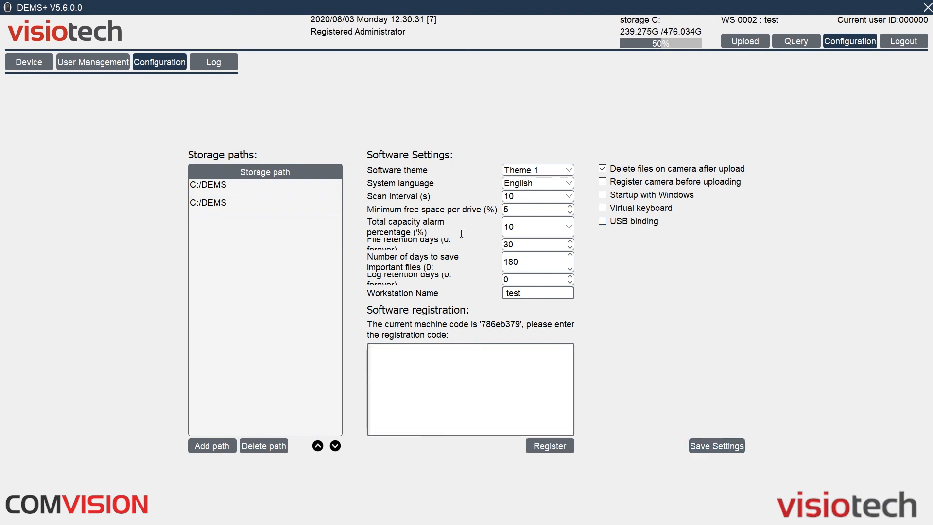
# Step: Leave the Workstation Name field and switch to the Log page dated 3/08/2020
pyautogui.doubleClick(512, 292)
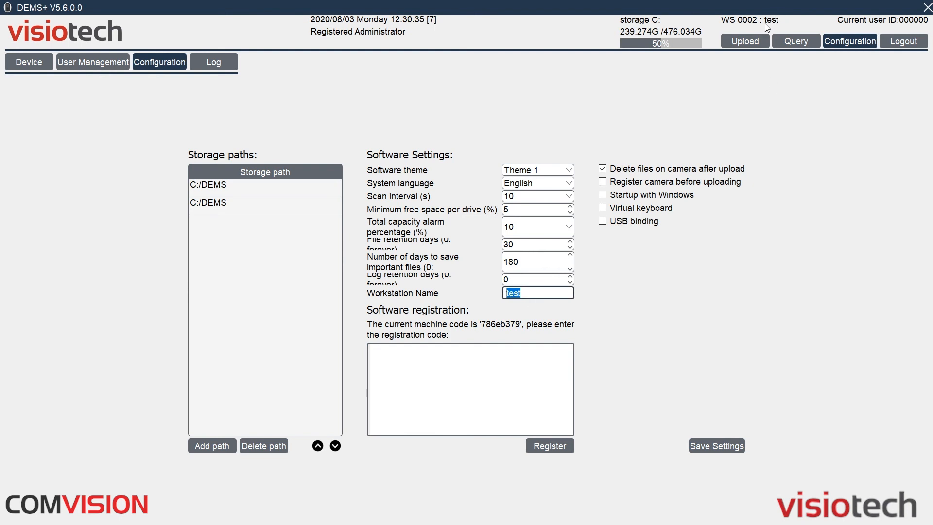
pyautogui.click(213, 62)
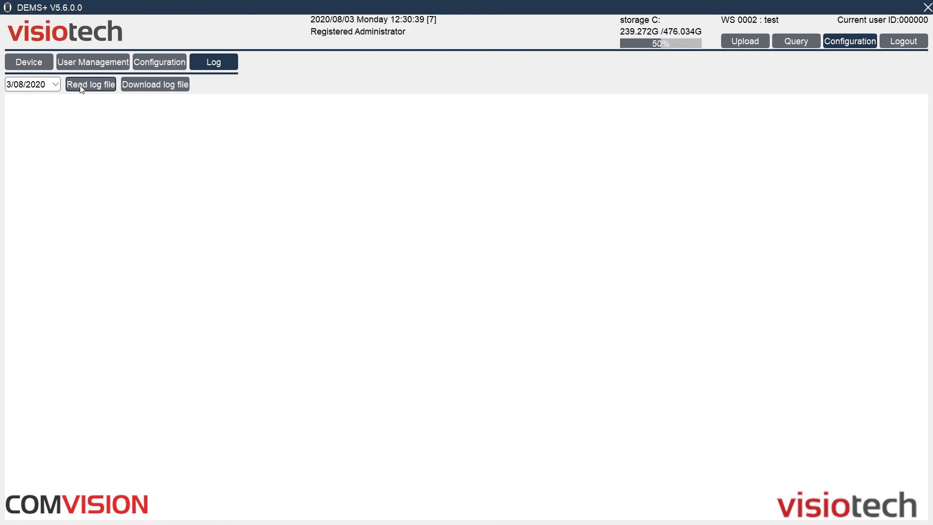
# Step: Read the log file for 3/08/2020, listing boots, logins, shutdowns and an upload
pyautogui.click(90, 83)
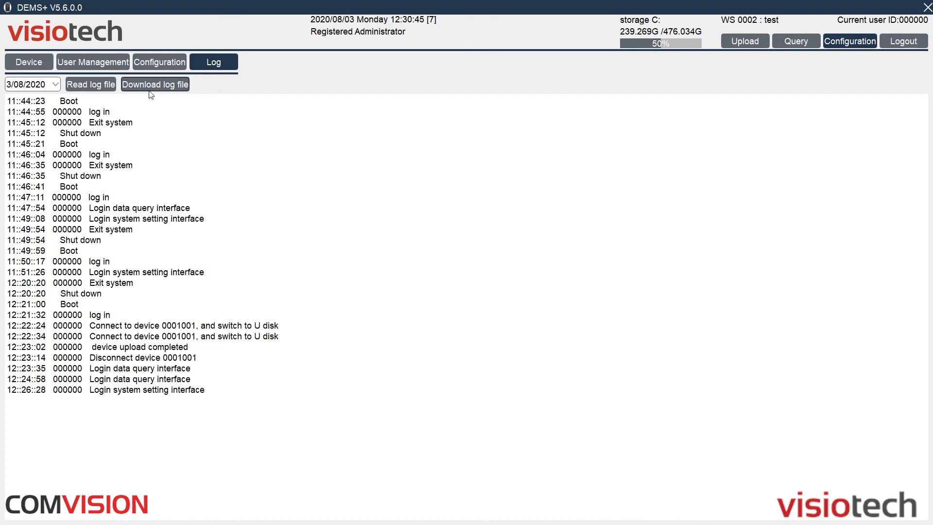
pyautogui.moveTo(268, 137)
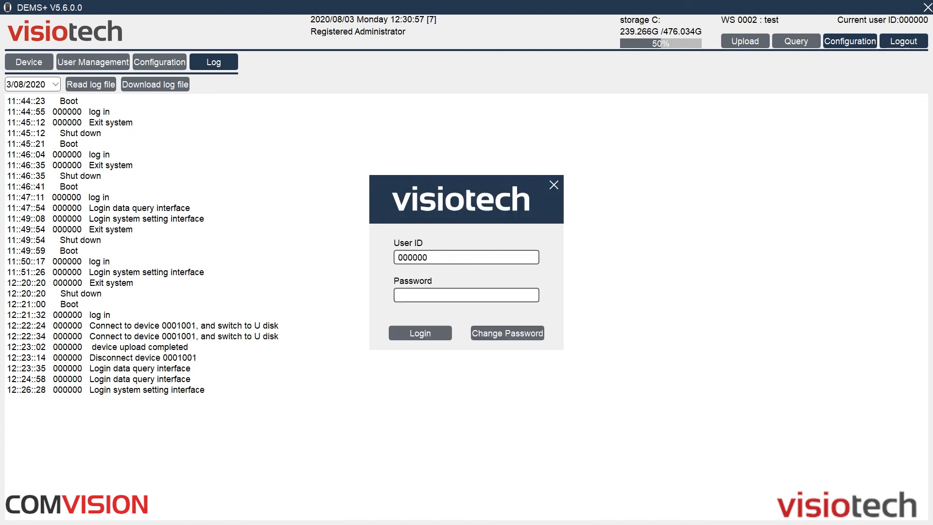
# Step: Sign back in to DEMS+ as the administrator with the masked password entered in the Password field
pyautogui.click(465, 294)
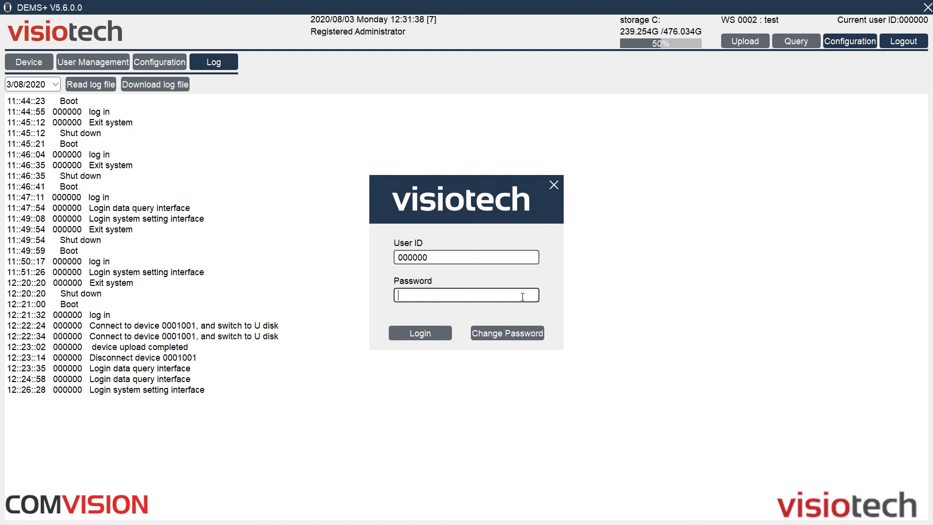
pyautogui.write('••')
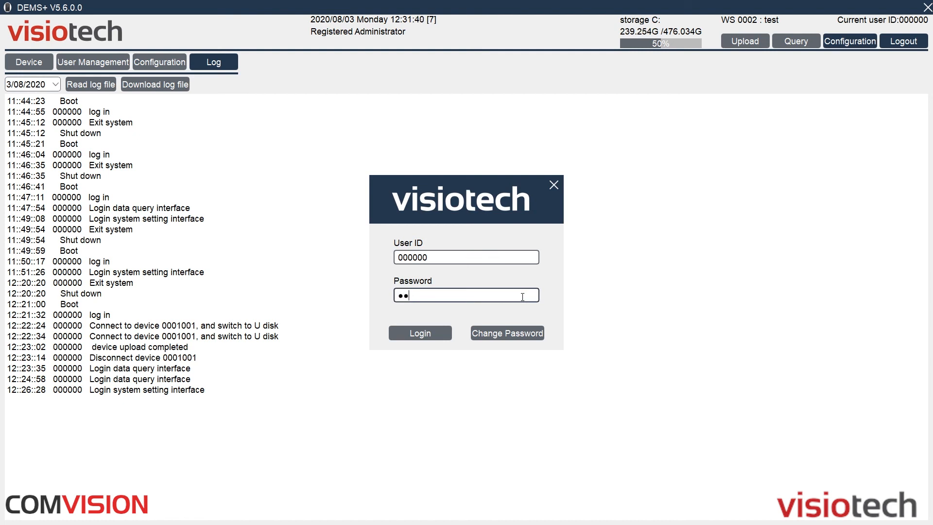
pyautogui.write('••••')
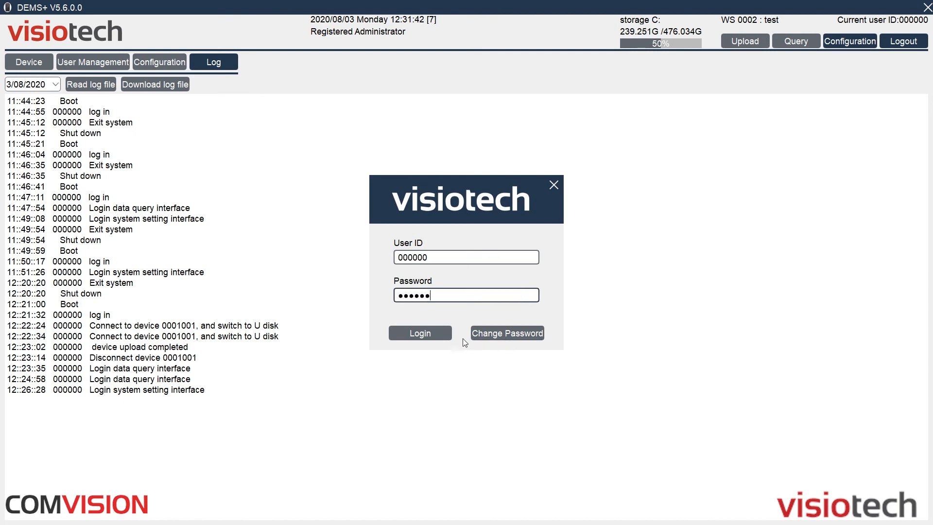
pyautogui.click(419, 332)
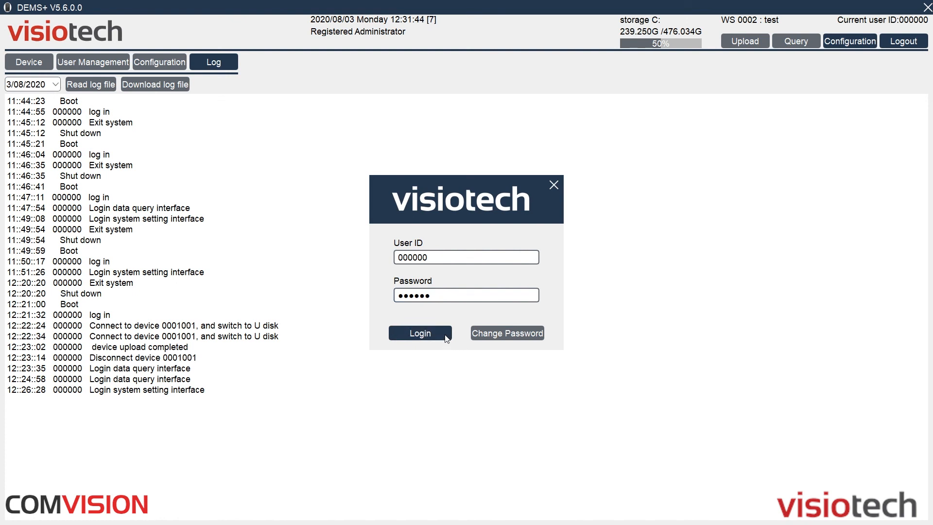